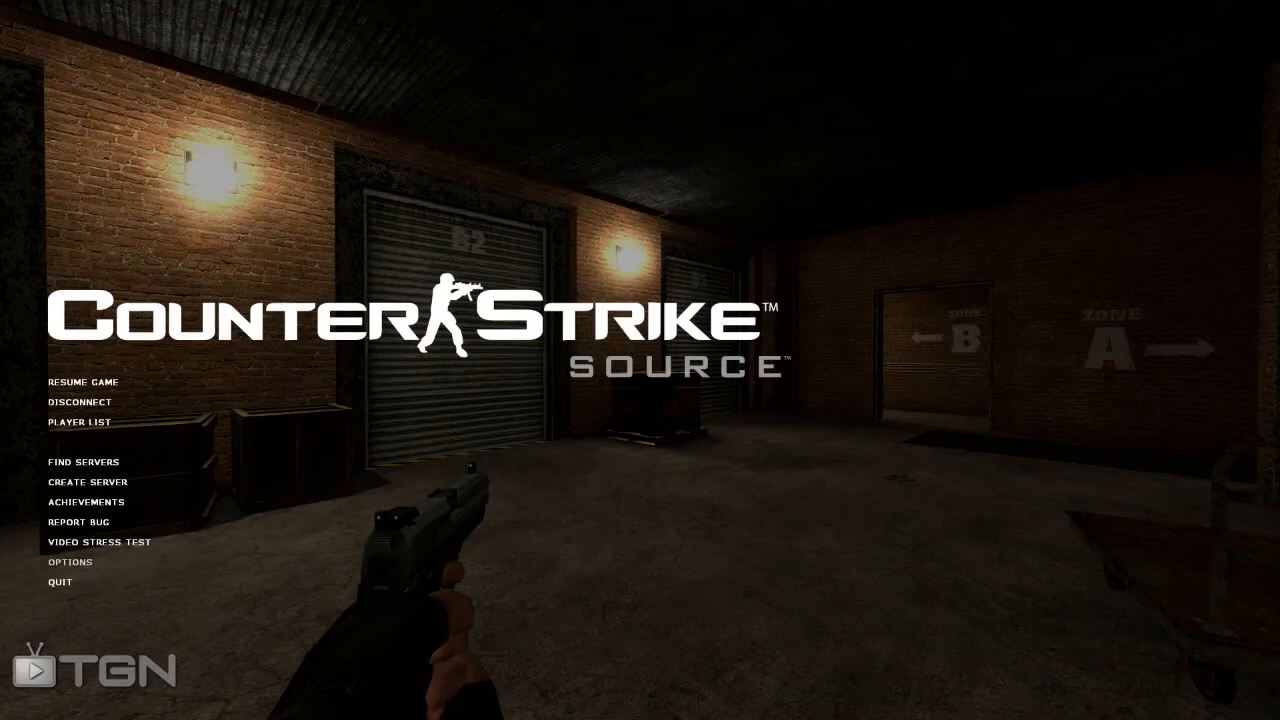
Step: Bring up Options from the main menu and switch to the Video settings
{"action": "left_click", "coordinate": [70, 560]}
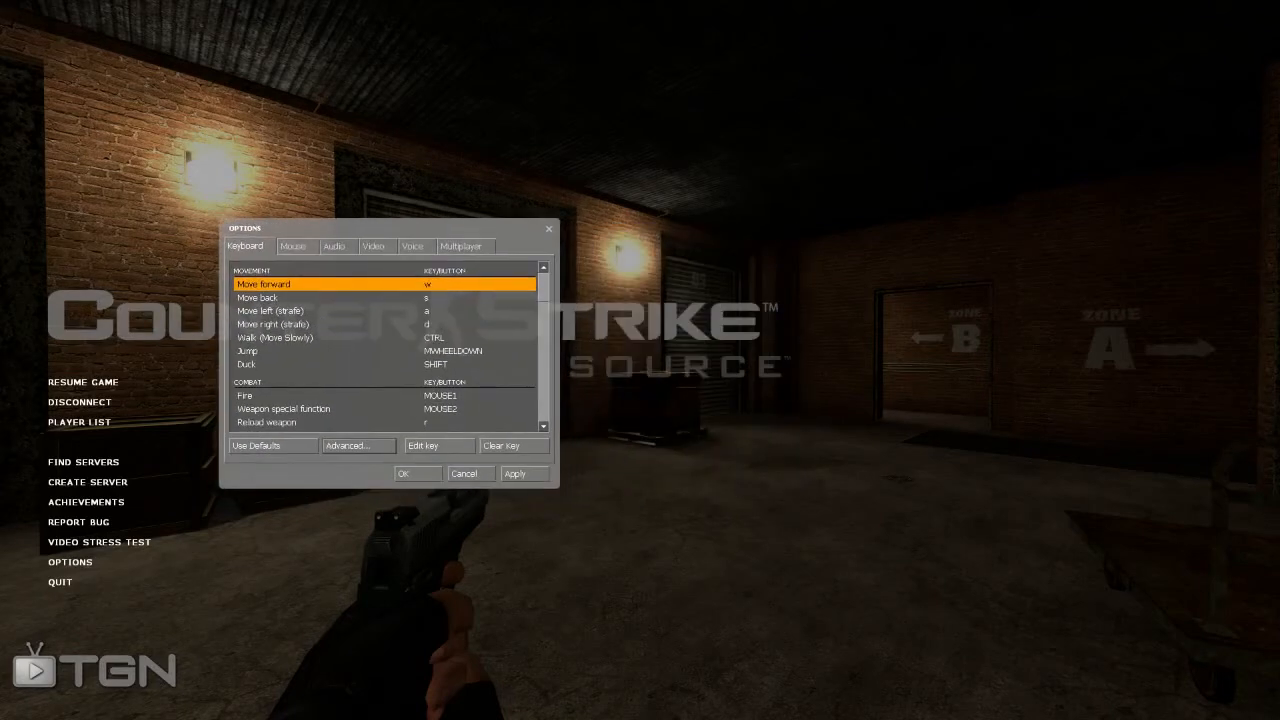
{"action": "left_click", "coordinate": [374, 246]}
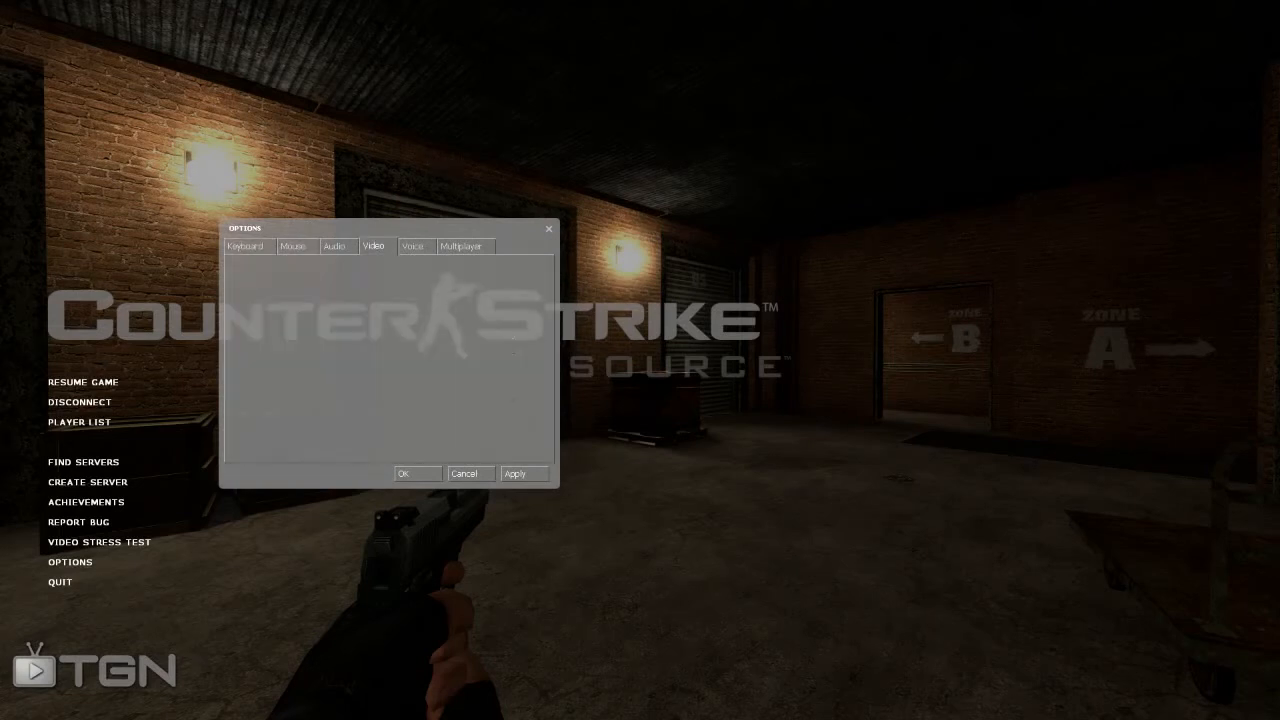
Step: Review the Video settings: 1920x1080 native resolution, widescreen 16:9, full screen
{"action": "left_click", "coordinate": [372, 246]}
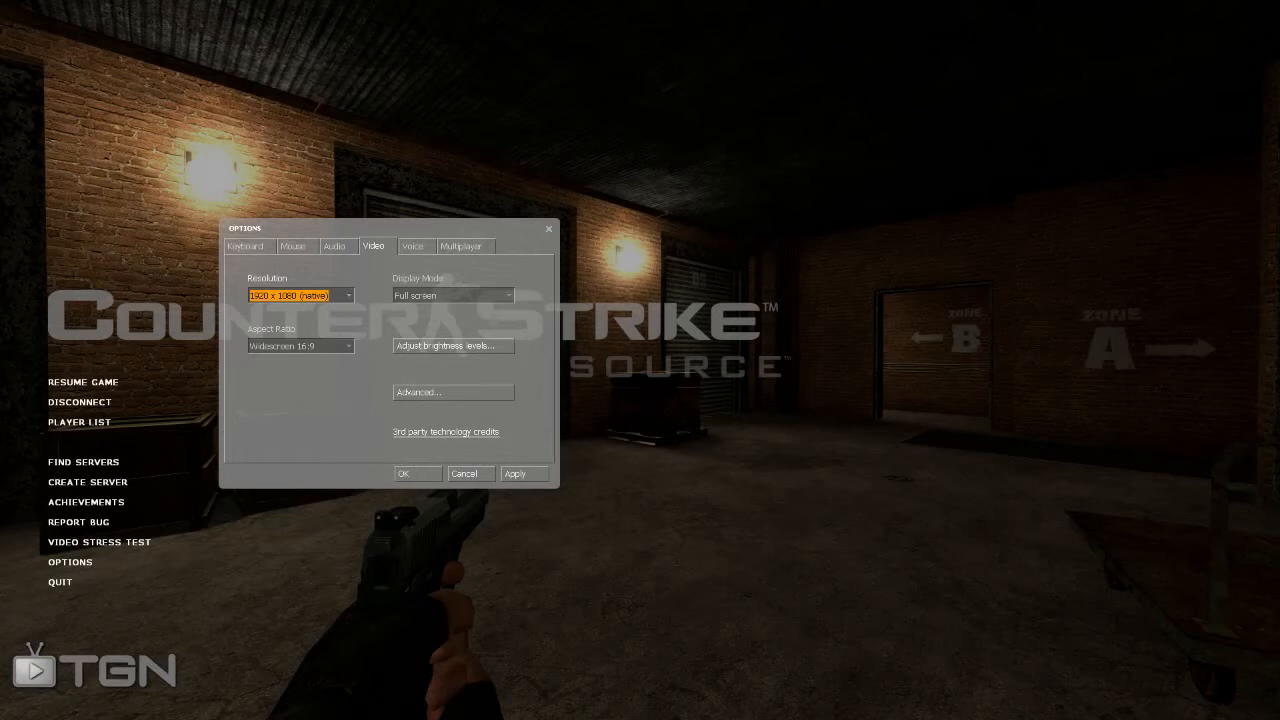
{"action": "left_click", "coordinate": [452, 390]}
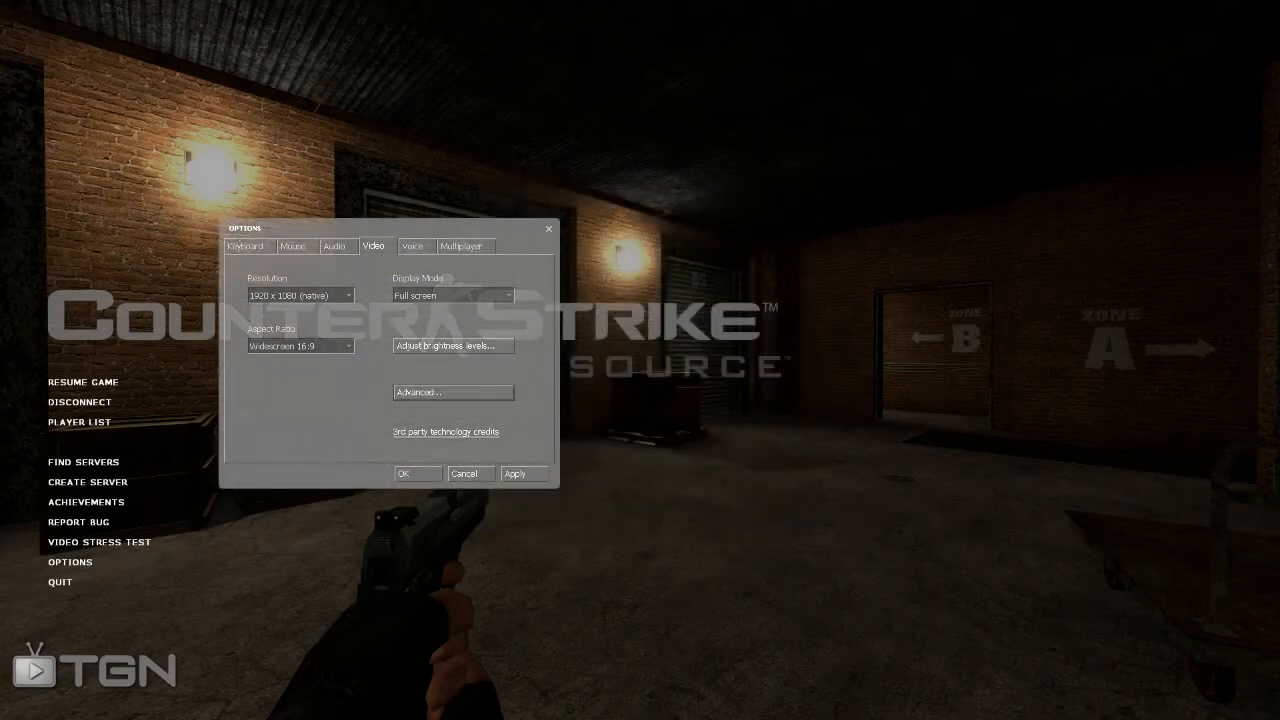
Step: Return to the Keyboard bindings showing W forward, S back, CTRL walk, SHIFT duck
{"action": "left_click", "coordinate": [248, 246]}
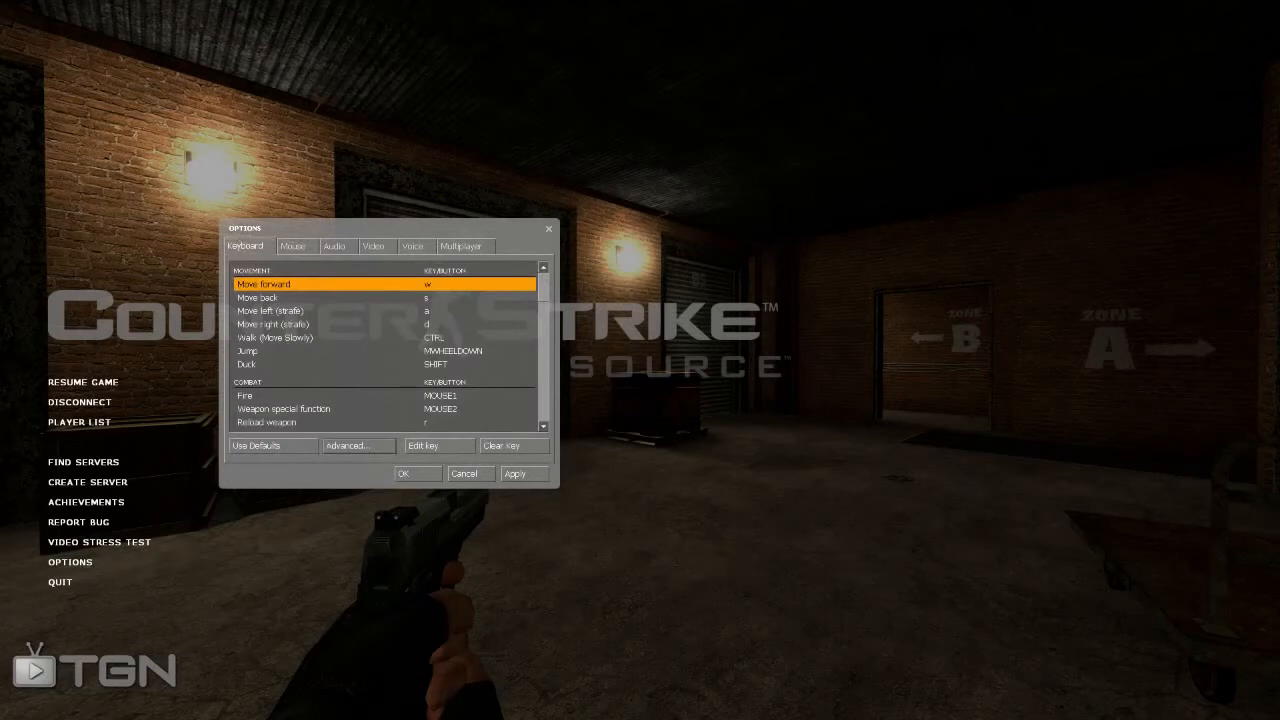
{"action": "left_click", "coordinate": [356, 444]}
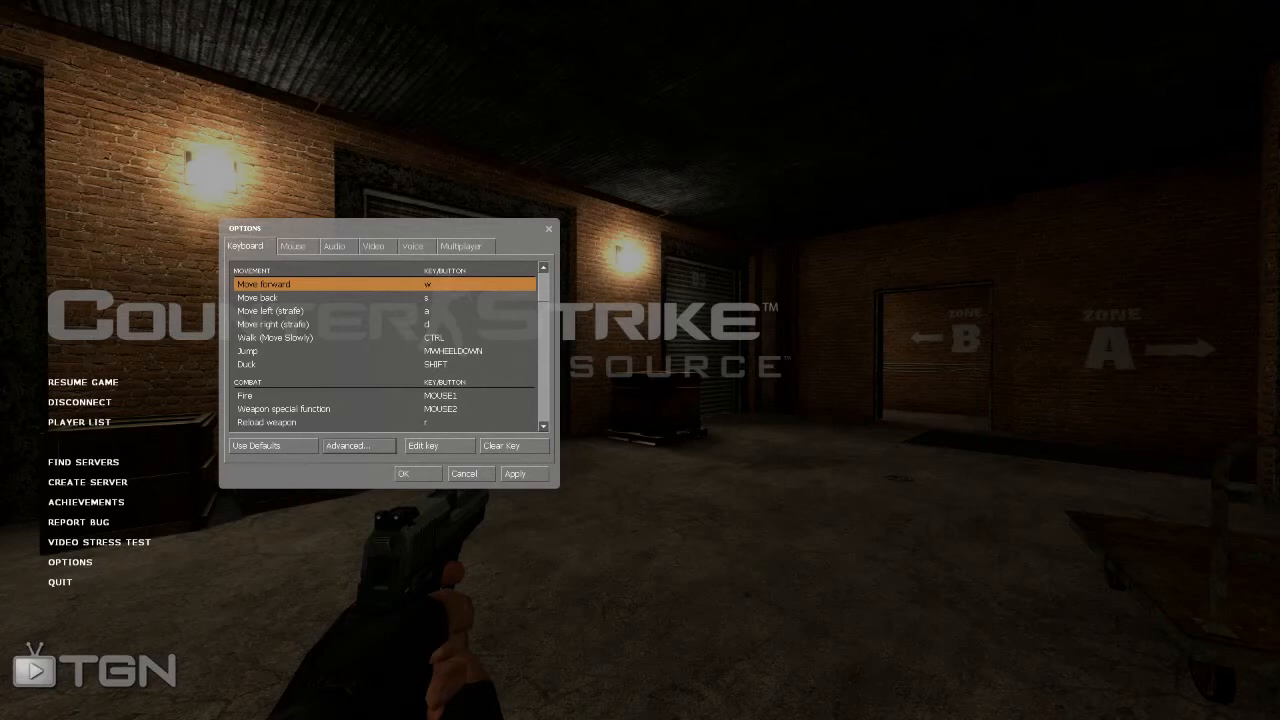
{"action": "scroll", "scroll_direction": "down", "scroll_amount": 3}
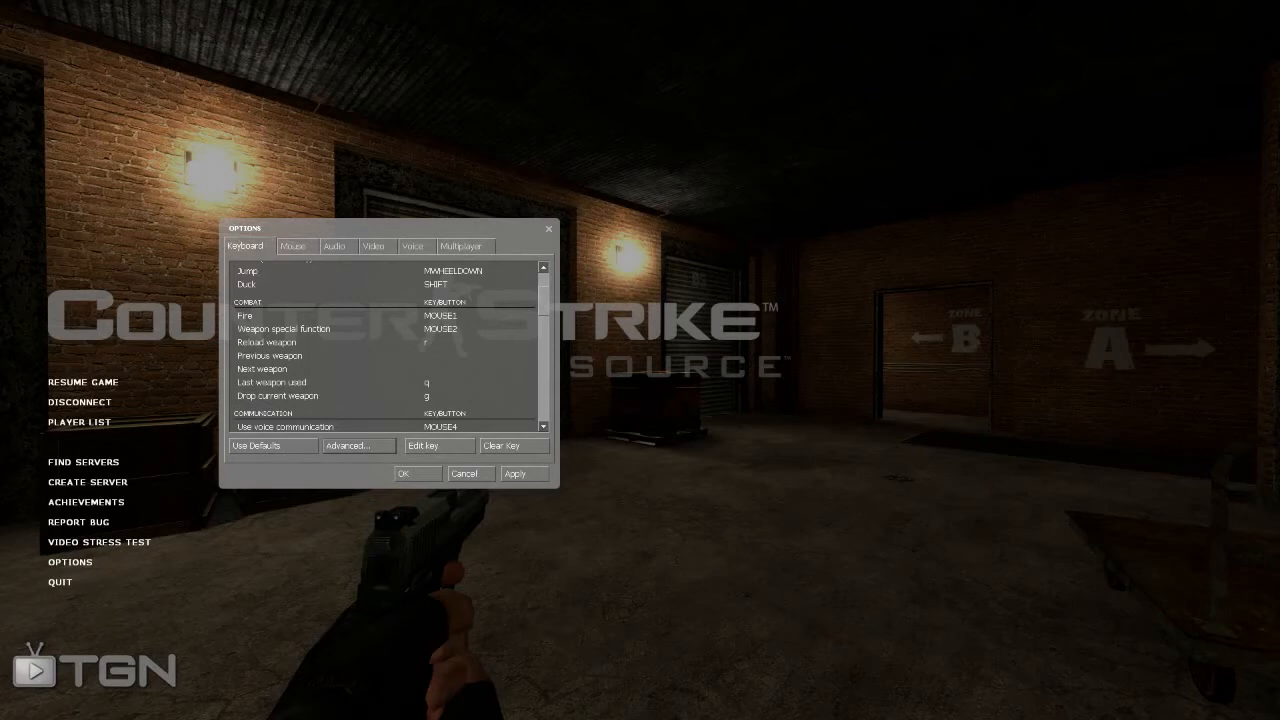
{"action": "scroll", "scroll_direction": "down", "scroll_amount": 3}
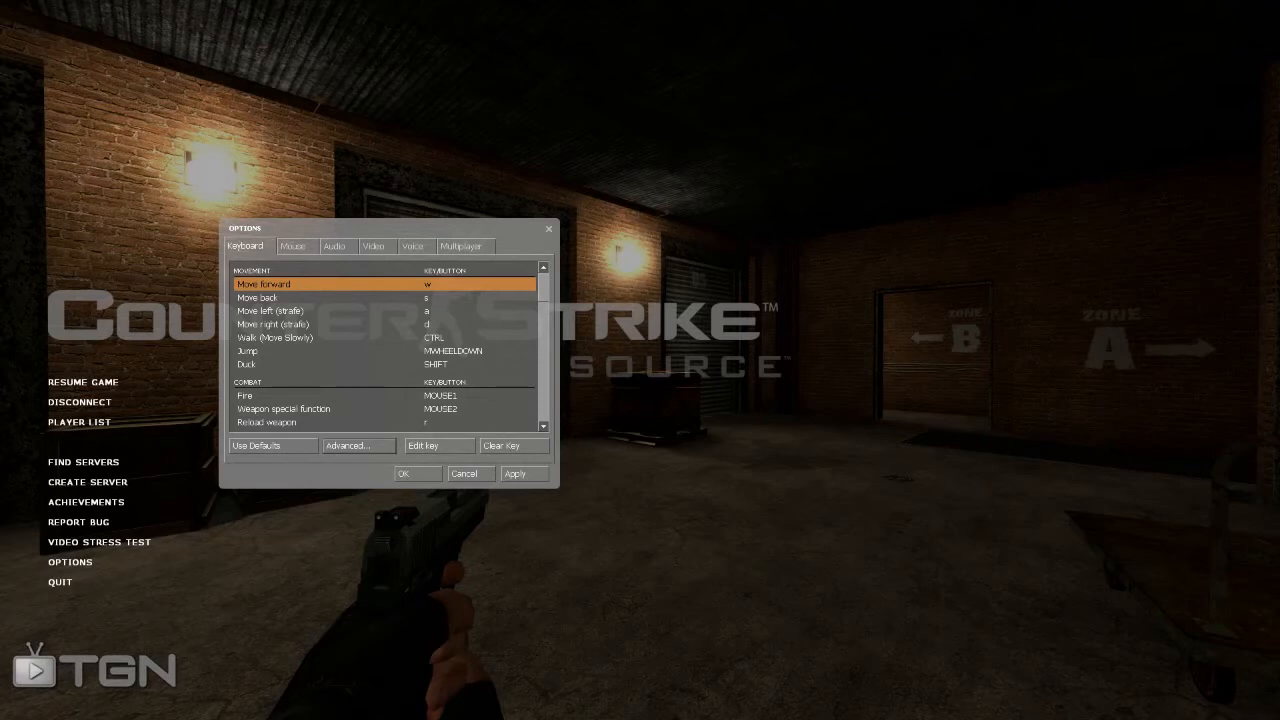
Step: View the Multiplayer crosshair settings, then OK the Options to resume the match
{"action": "left_click", "coordinate": [464, 246]}
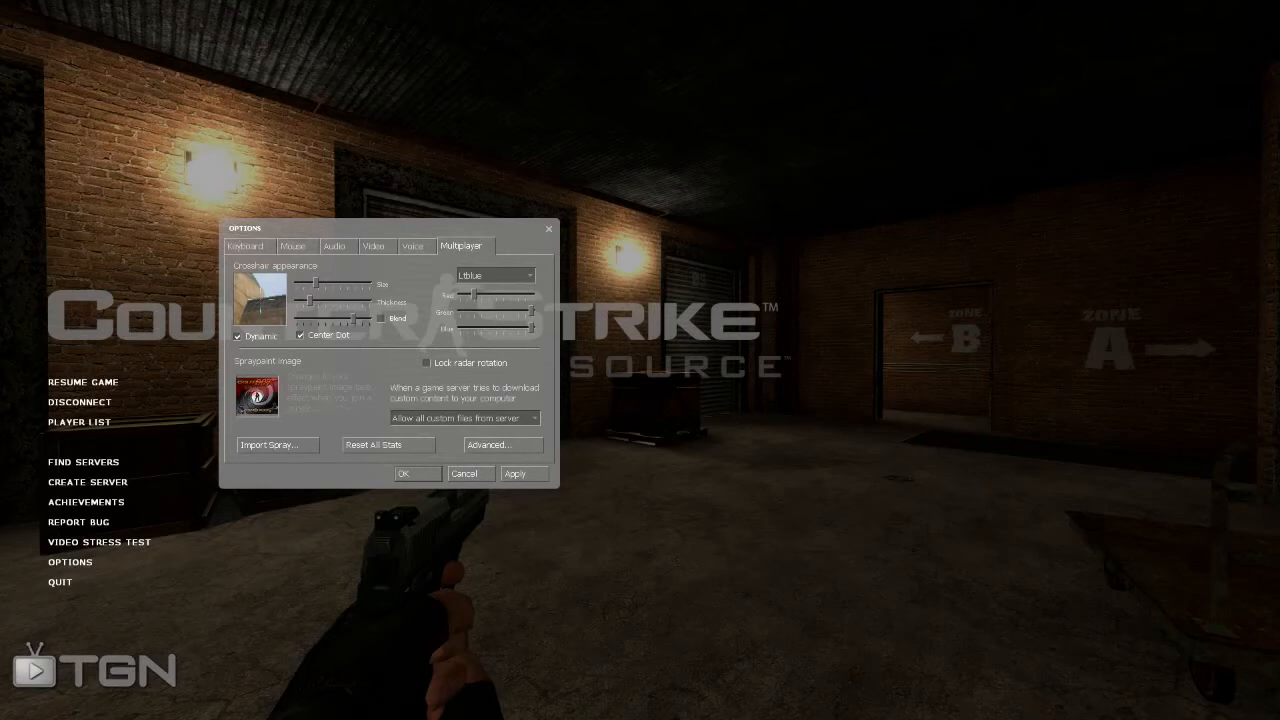
{"action": "left_click", "coordinate": [416, 472]}
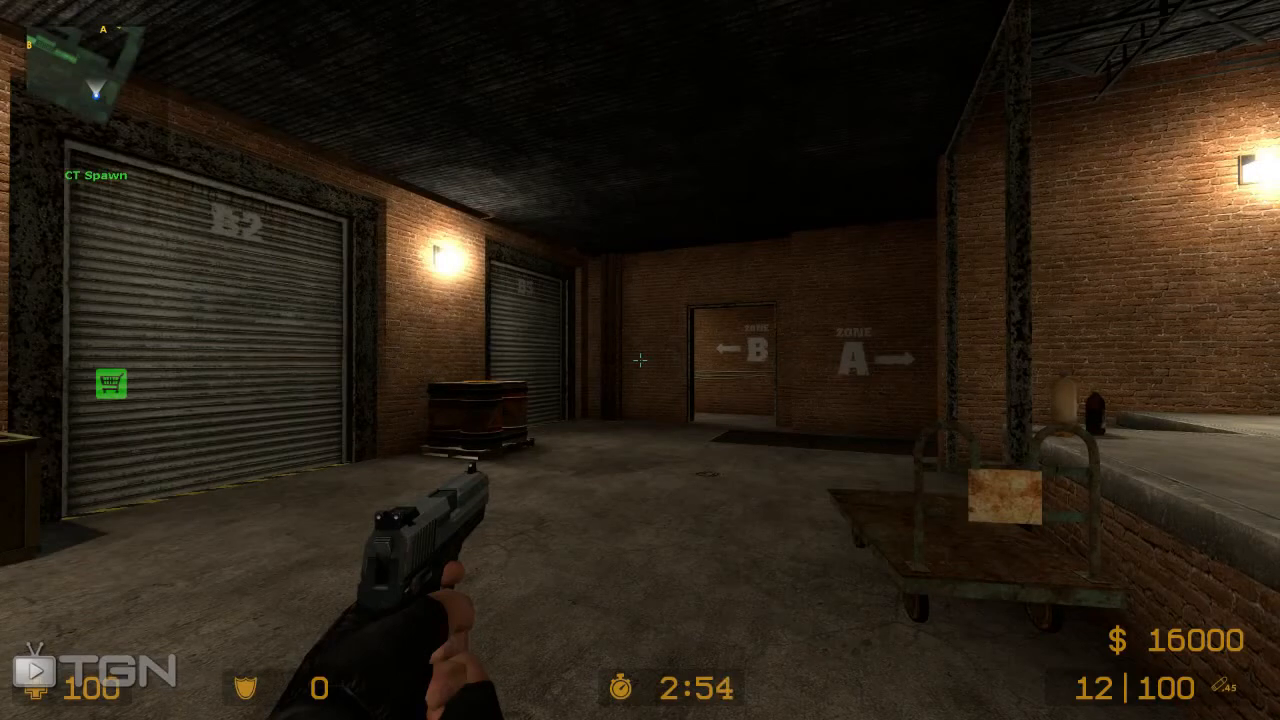
Step: Pause the match with Esc to bring back the main menu
{"action": "key", "text": "Escape"}
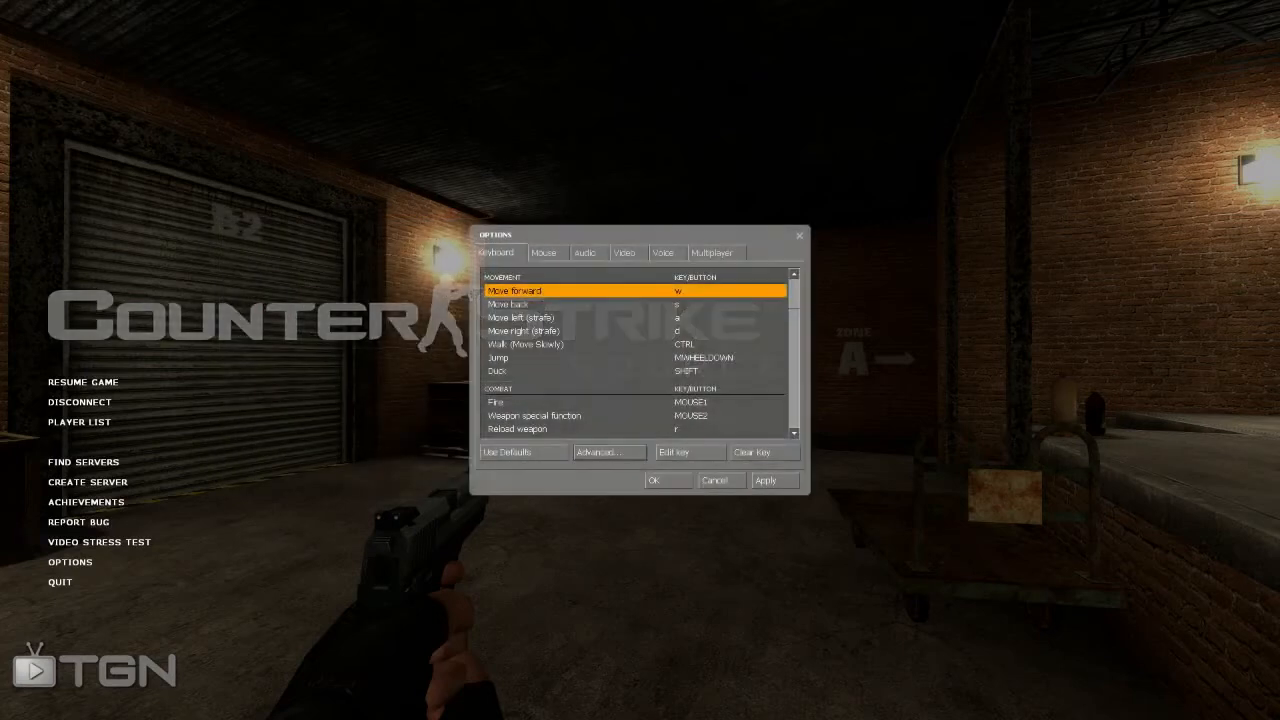
Step: Make the Multiplayer crosshair Dynamic, keeping the center dot on
{"action": "left_click", "coordinate": [716, 252]}
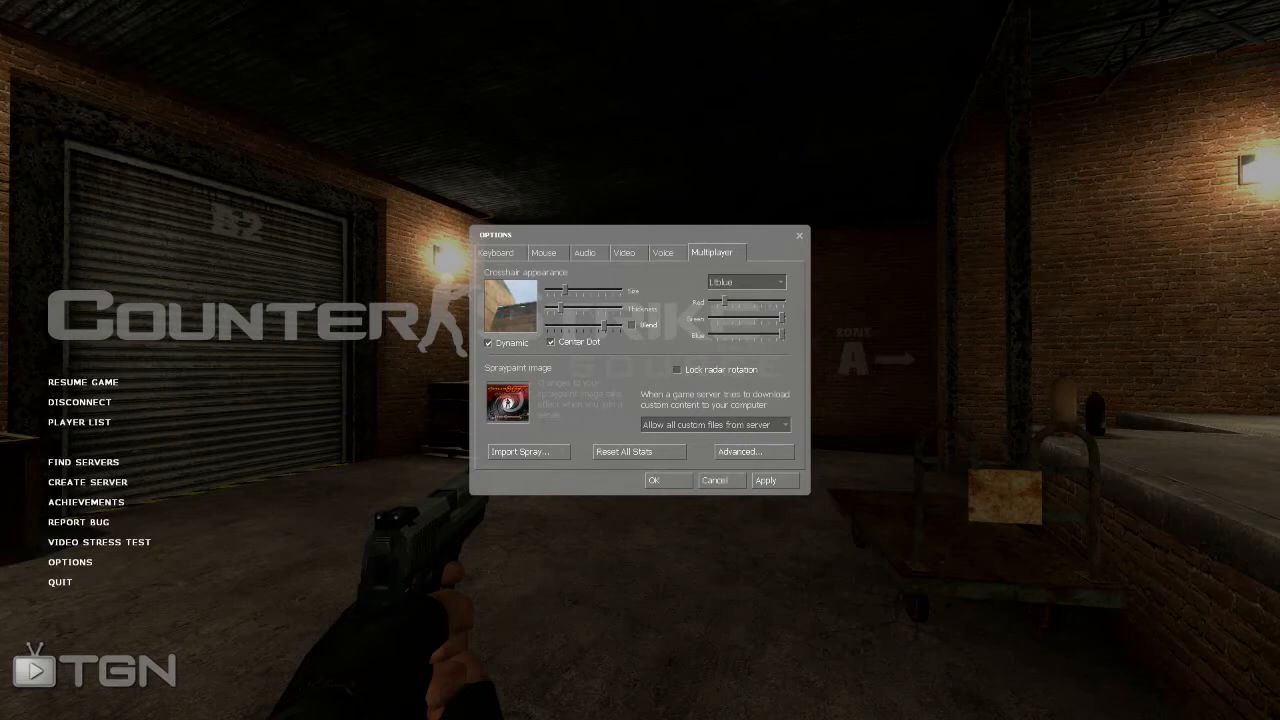
{"action": "left_click", "coordinate": [488, 344]}
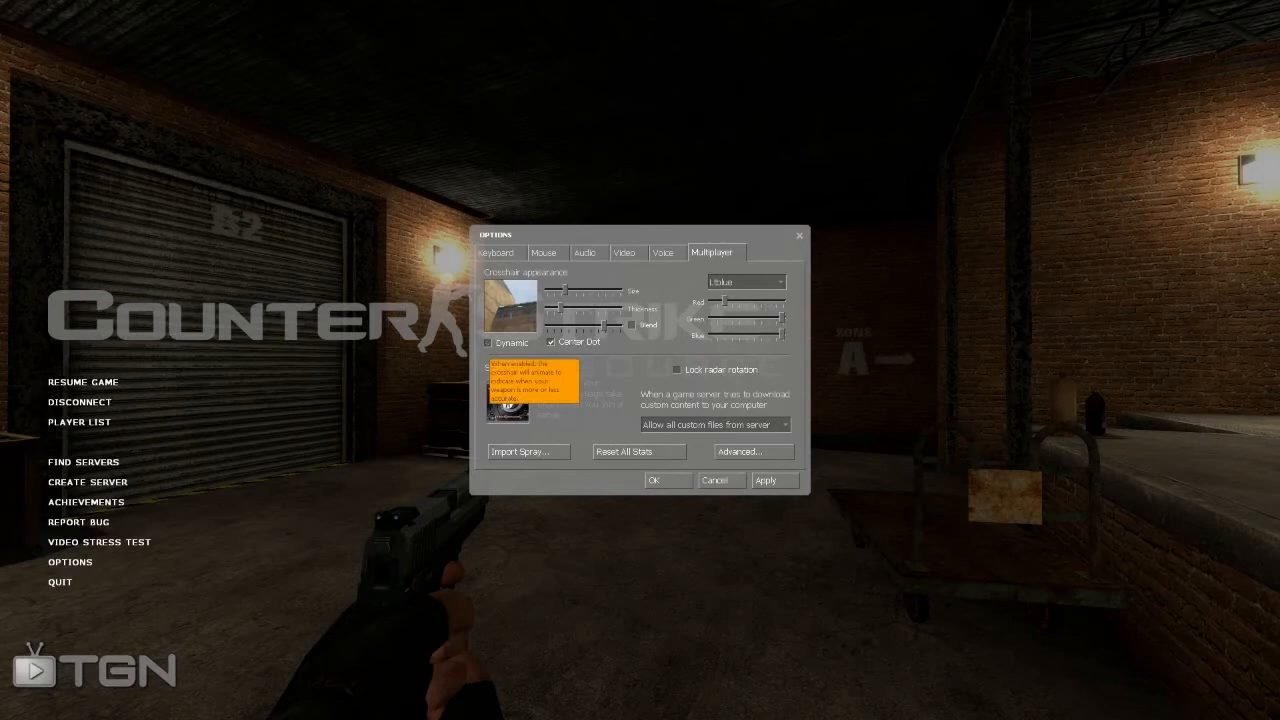
{"action": "left_click", "coordinate": [488, 344]}
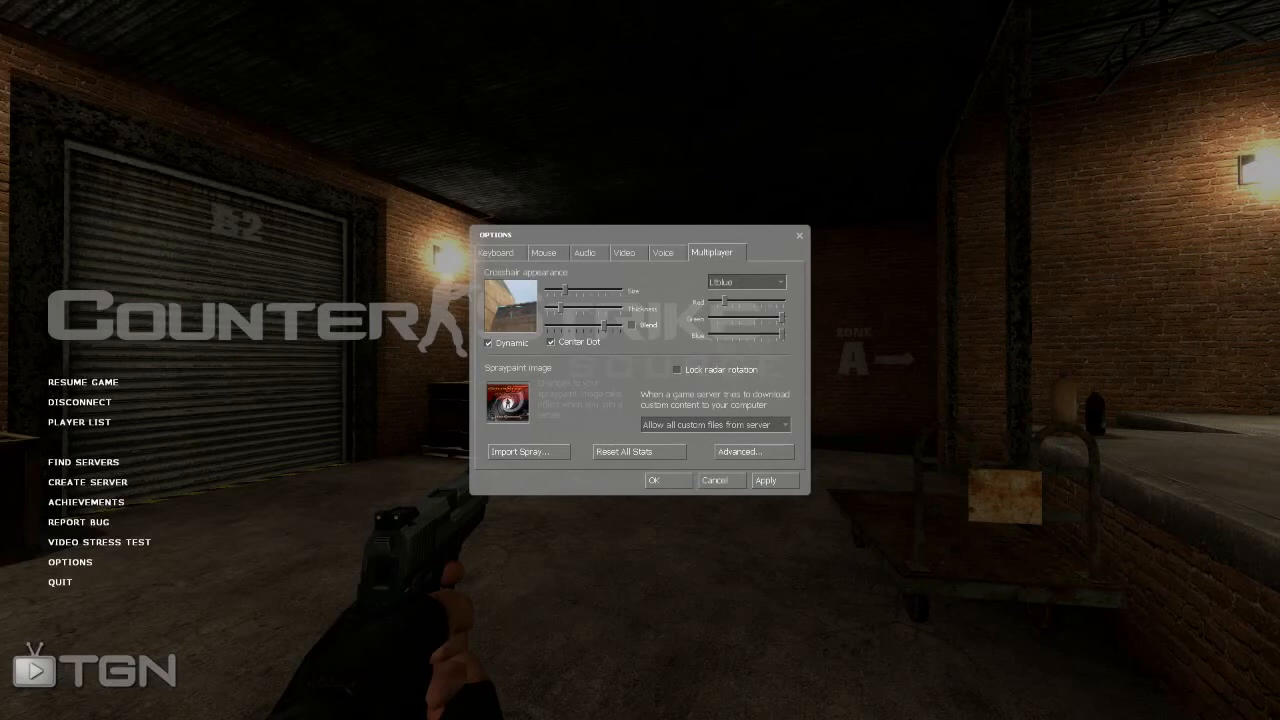
Step: In Advanced multiplayer settings choose the weapon hand alignment and confirm with OK
{"action": "left_click", "coordinate": [752, 452]}
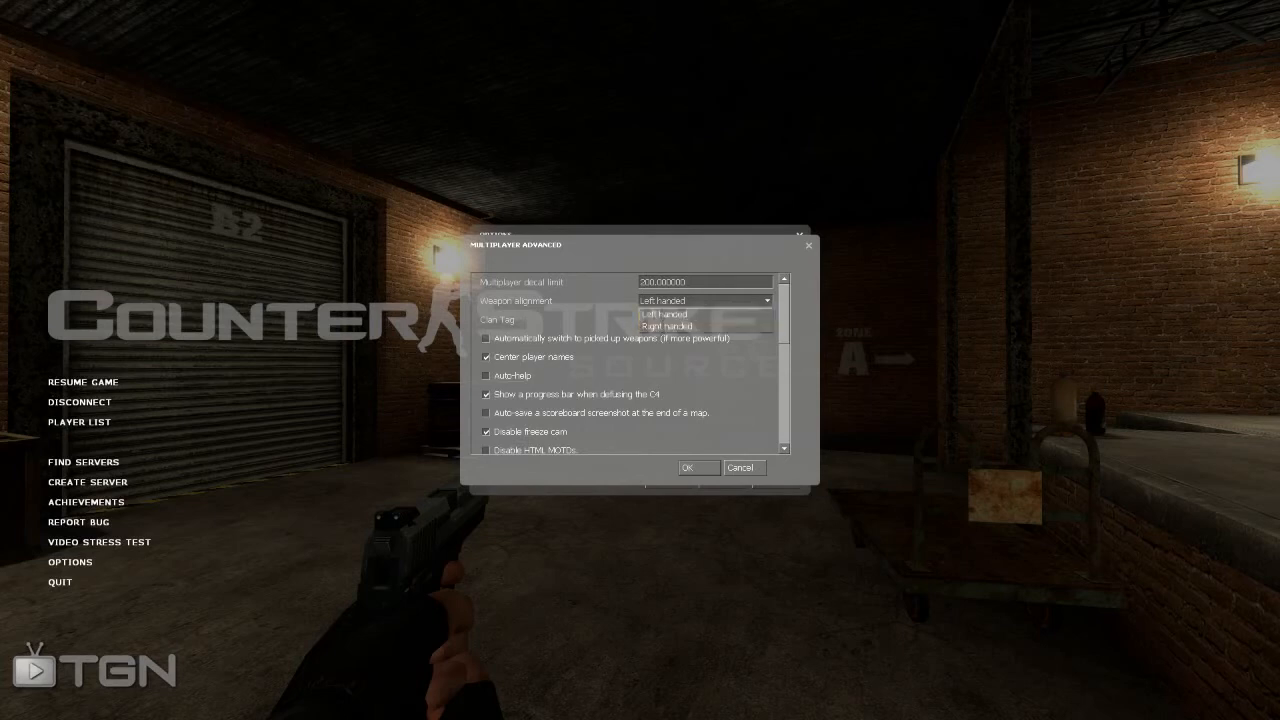
{"action": "left_click", "coordinate": [664, 312]}
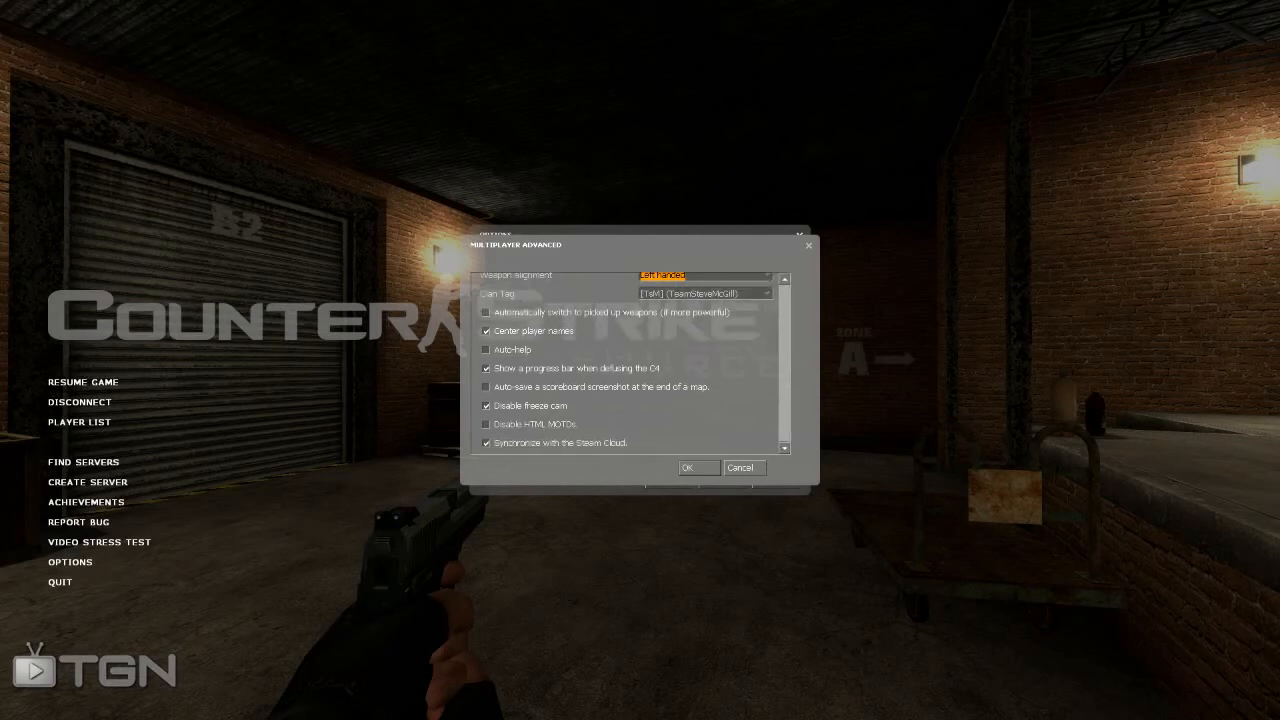
{"action": "left_click", "coordinate": [486, 424]}
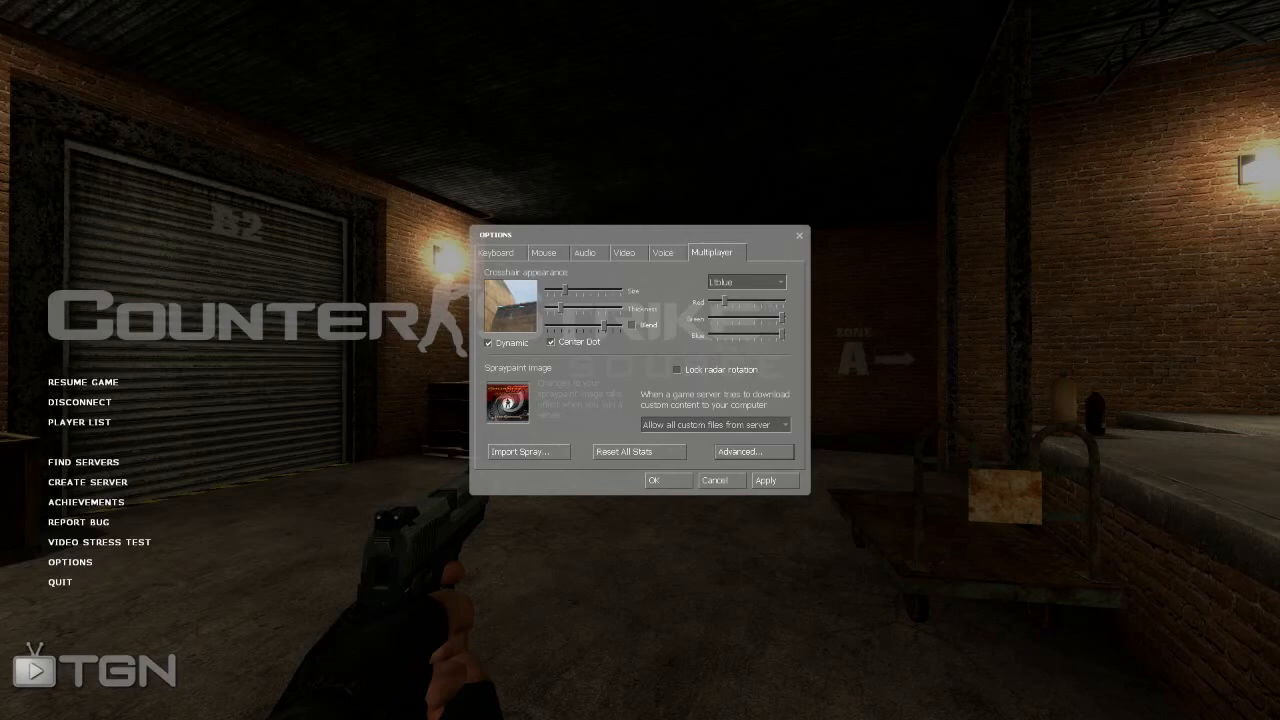
Step: Enter cl_cmdrate 66, cl_updaterate 66 and rate 30000 in the developer console
{"action": "key", "text": "`"}
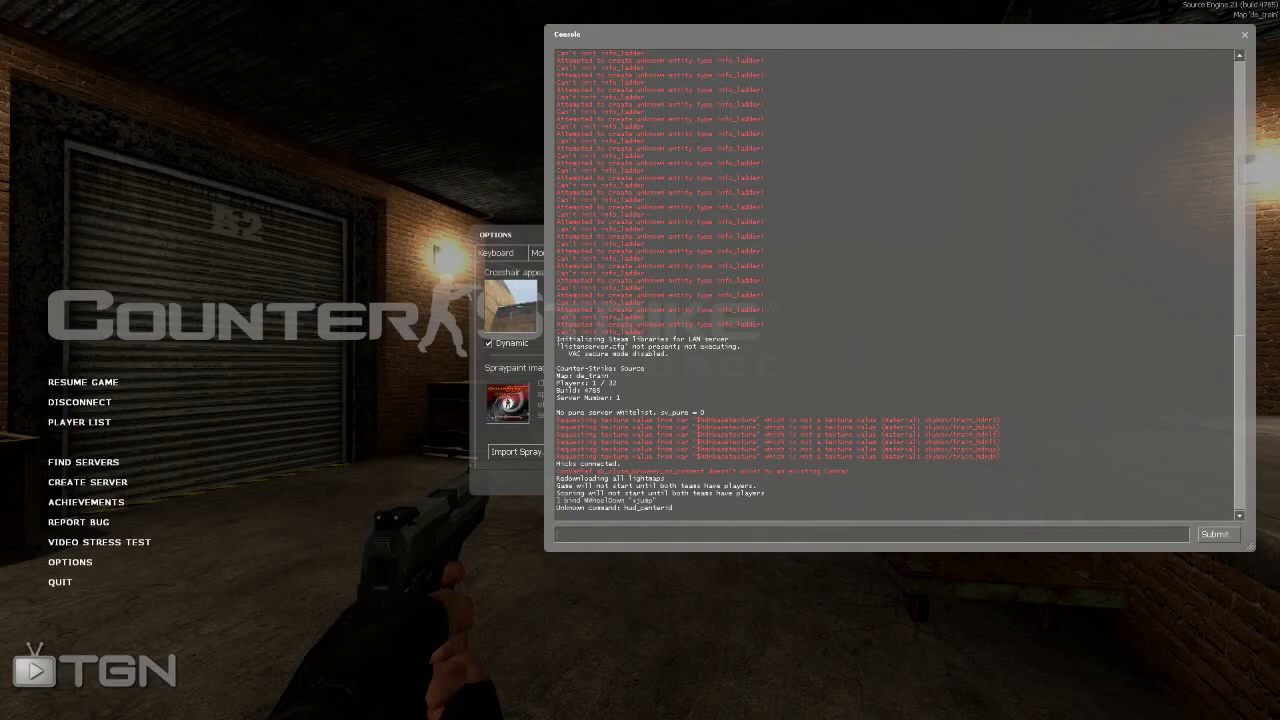
{"action": "type", "text": "cl_cmdrate 66"}
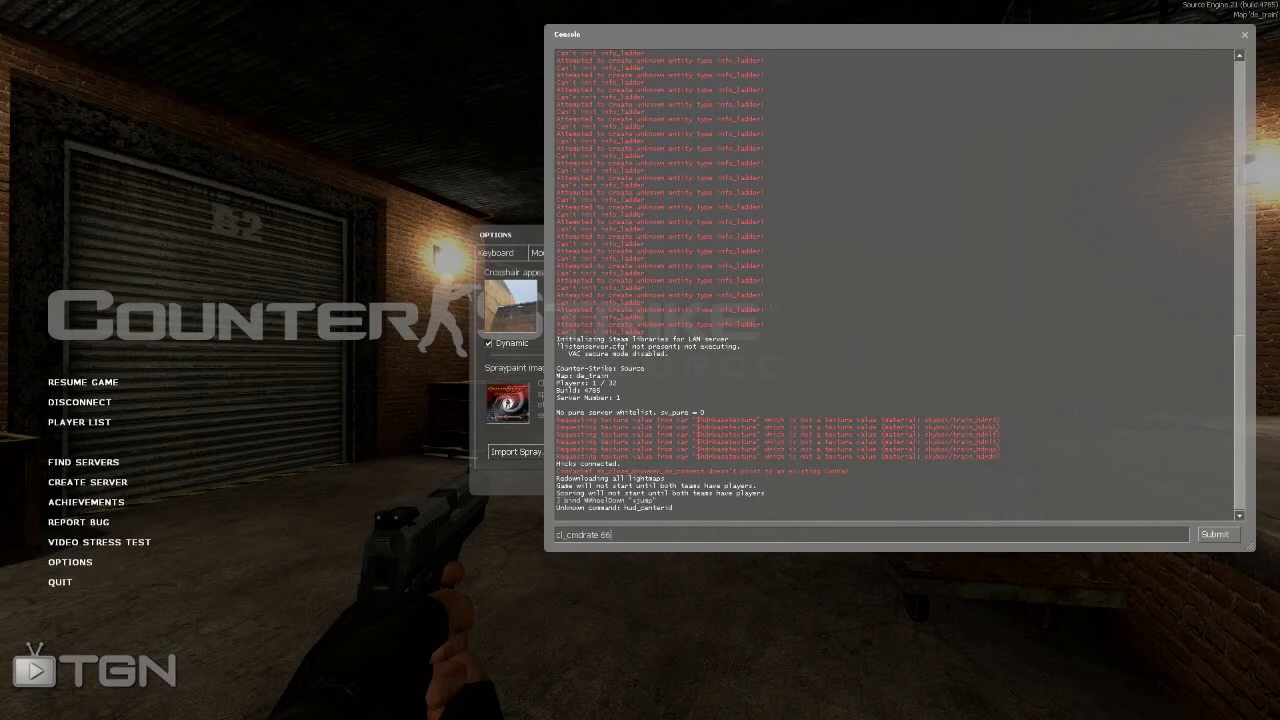
{"action": "type", "text": "cl_updaterate 66"}
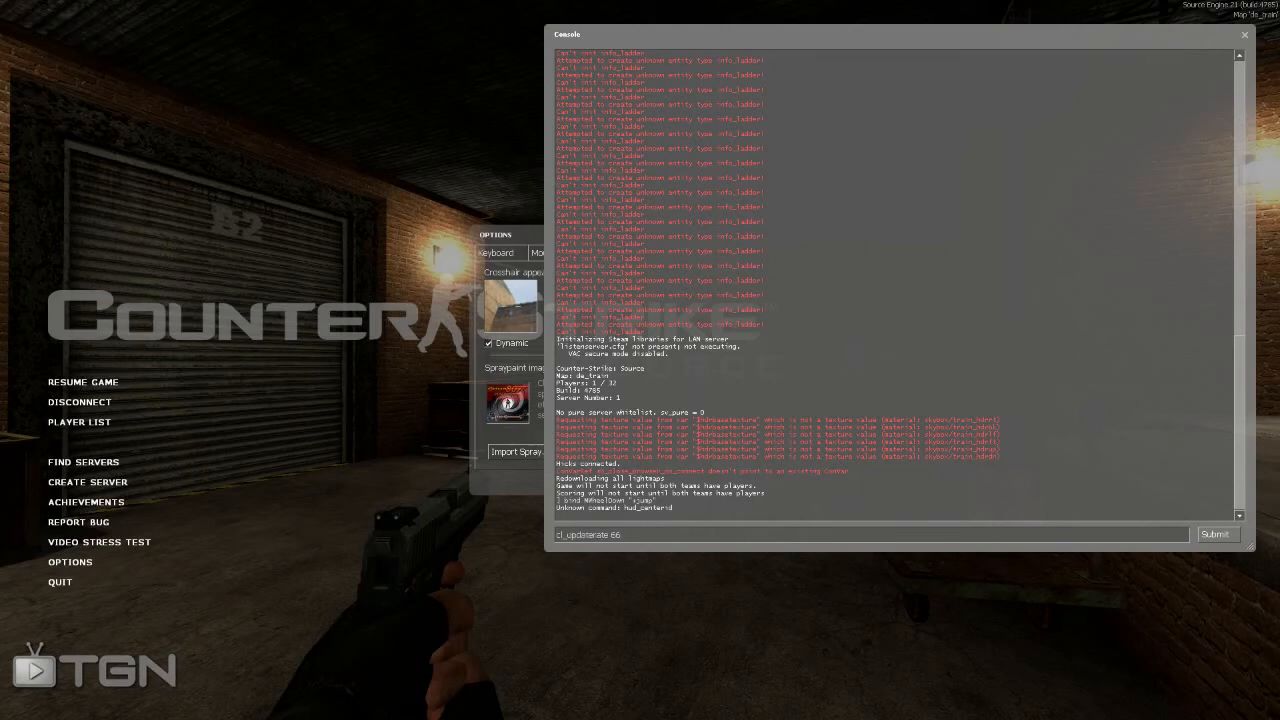
{"action": "type", "text": "rate 30000"}
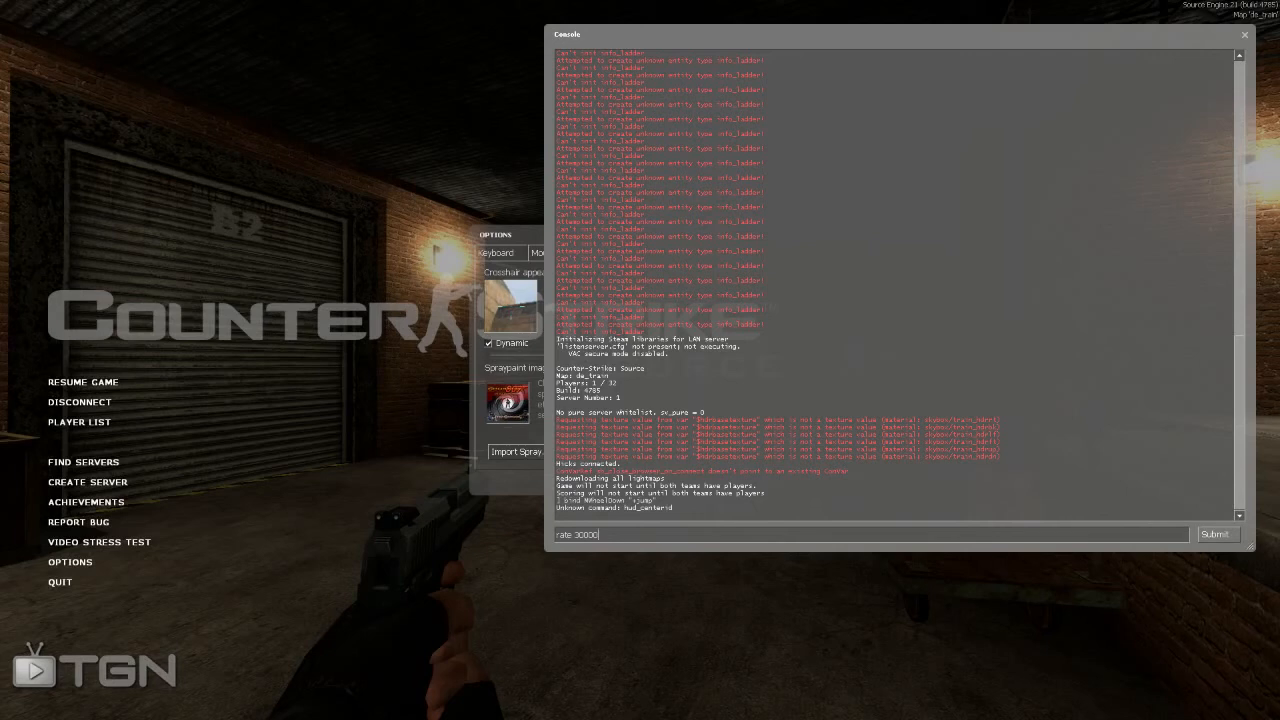
Step: Enter cl_interp .01 and net_graph 1 so the fps/ping/traffic overlay shows
{"action": "type", "text": "cl_interp .01"}
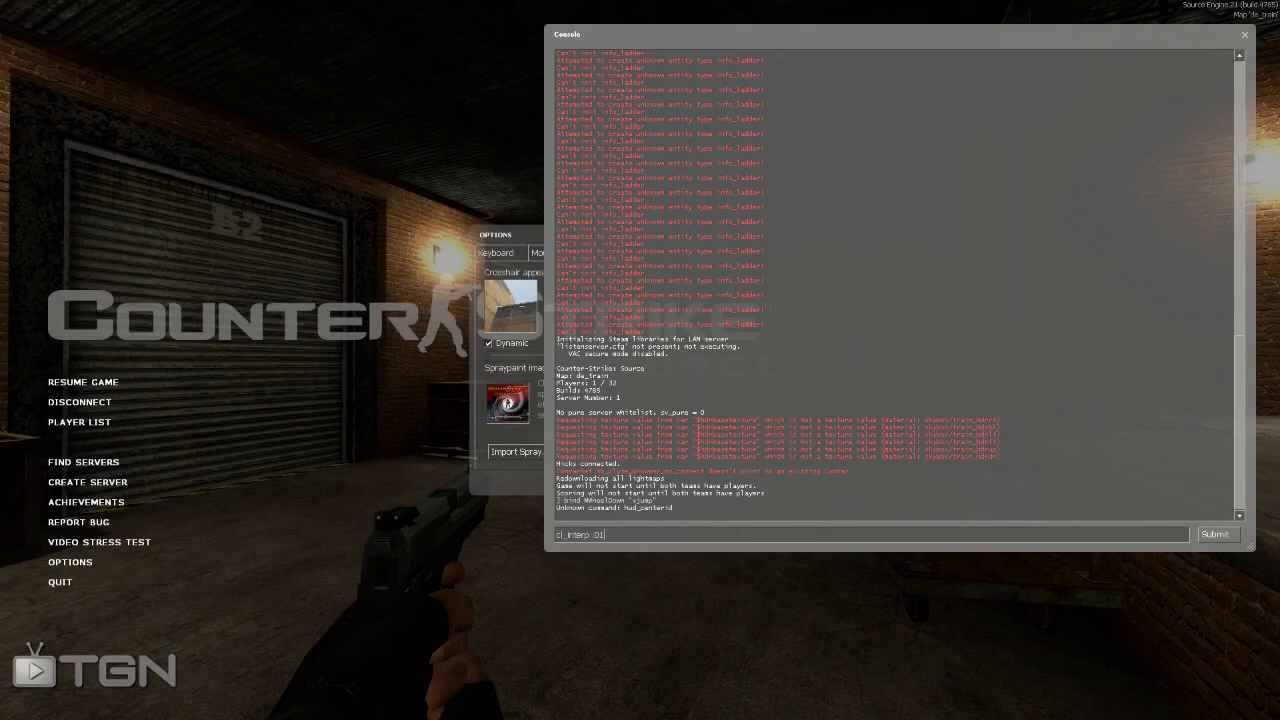
{"action": "type", "text": "net_graph 1"}
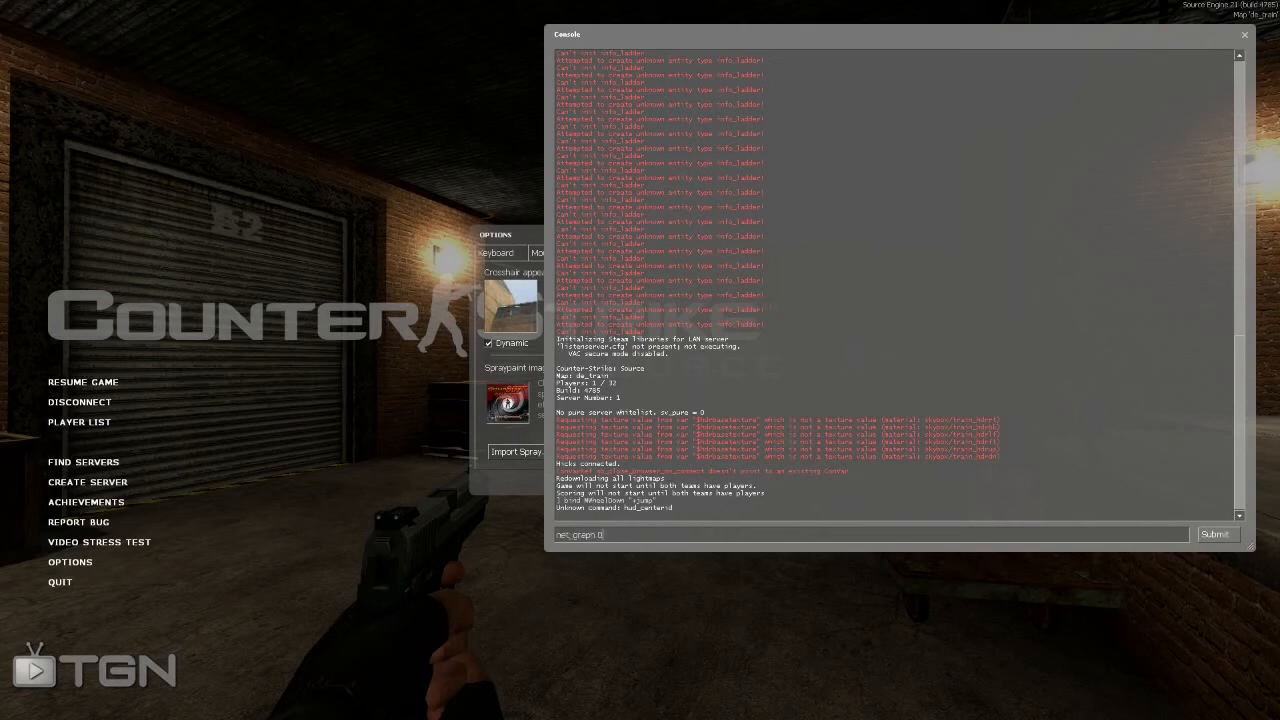
{"action": "key", "text": "Backspace"}
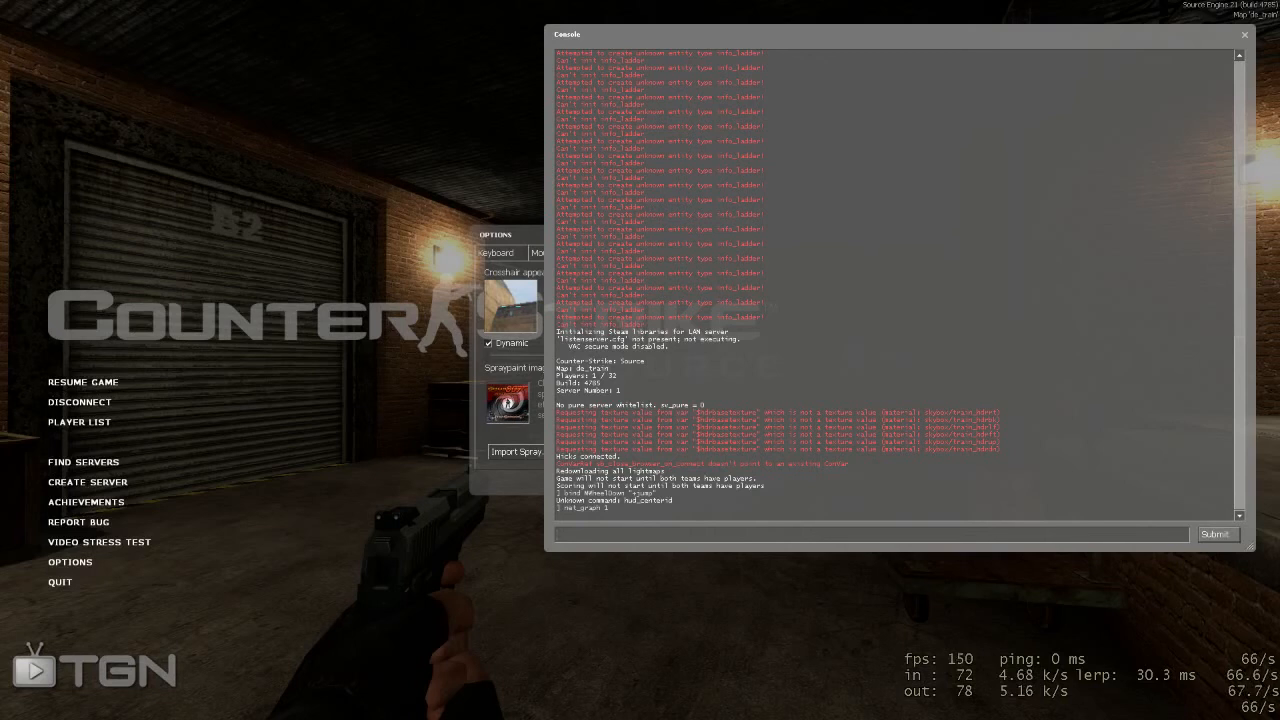
{"action": "type", "text": "net_graph"}
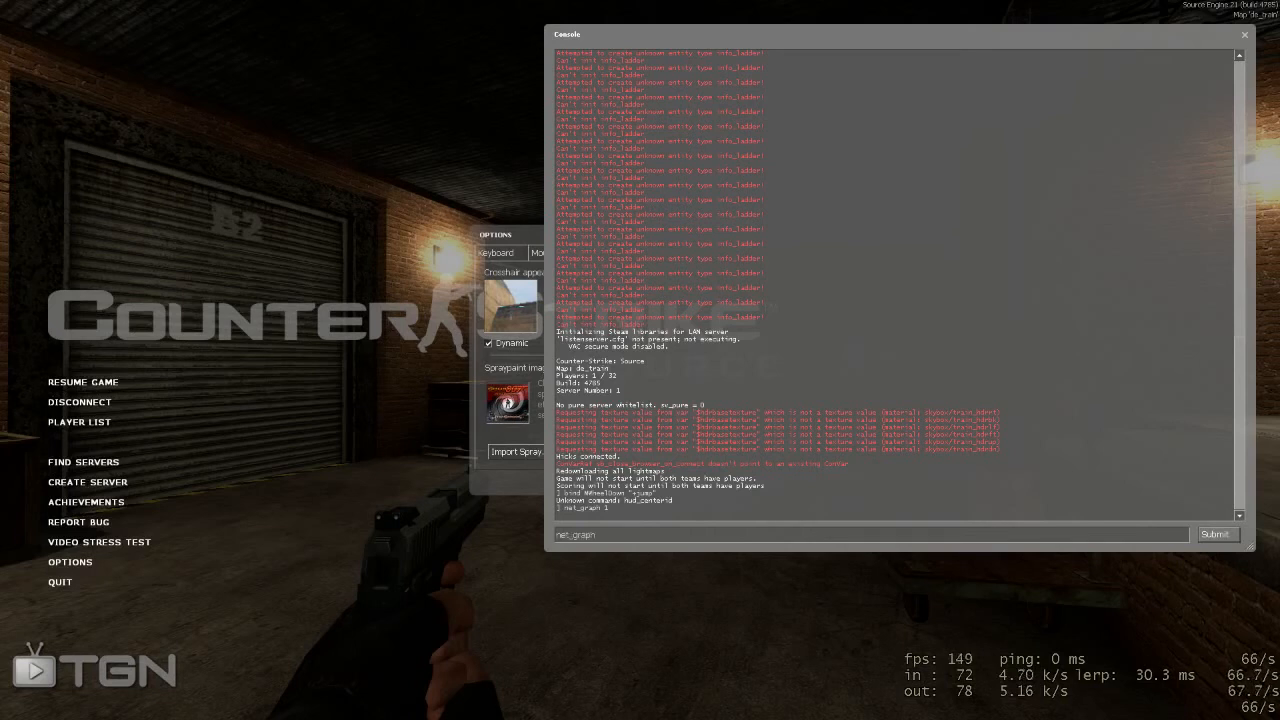